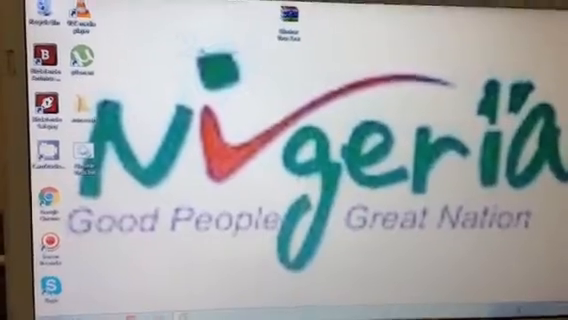
# Step: Start navigating toward Folder Options in Control Panel
pyautogui.click(12, 300)
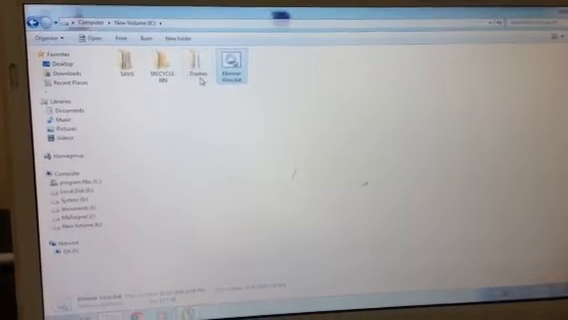
# Step: Open the faded hidden folder on the external drive to list its documents
pyautogui.doubleClick(192, 64)
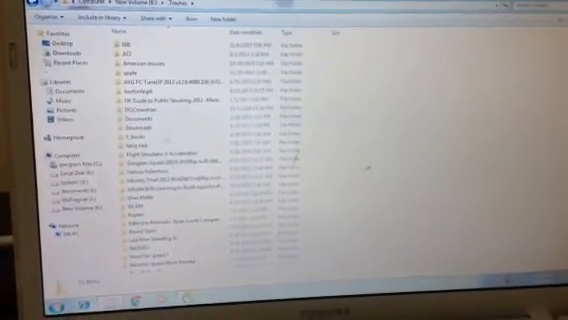